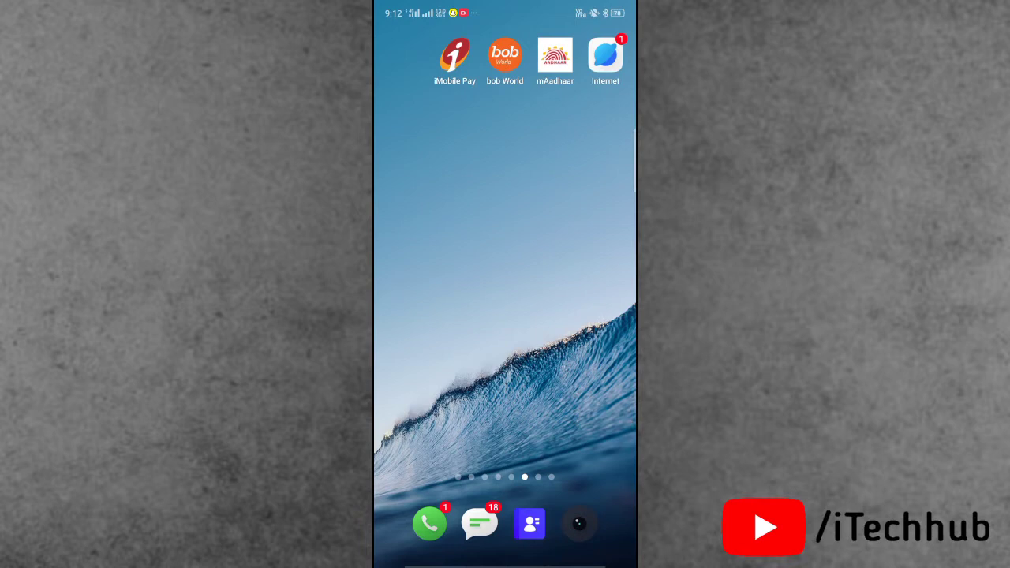
- Swipe across home screens and launch the Google Play Store onto its Games For you page
scroll(left, 3)
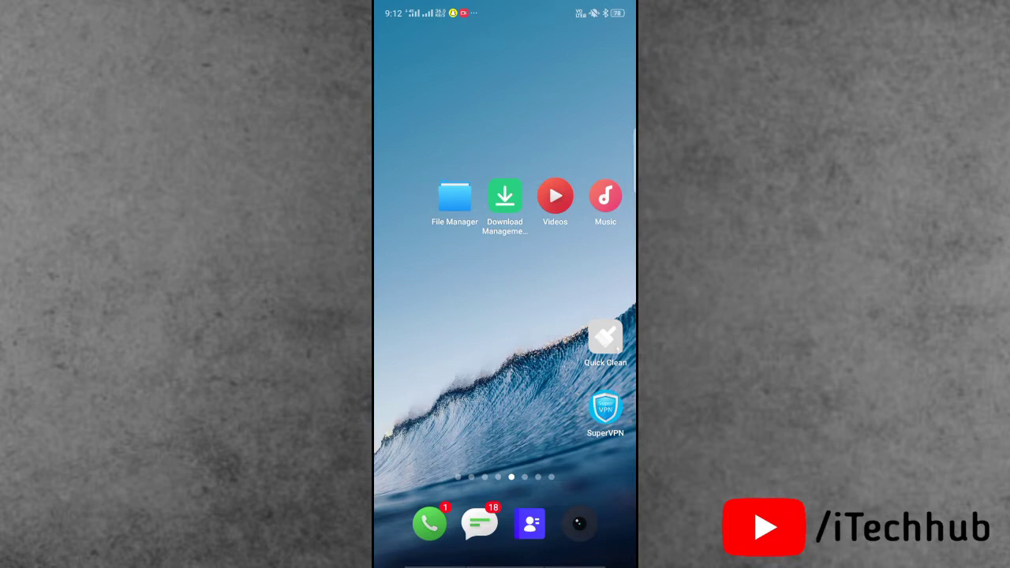
scroll(left, 3)
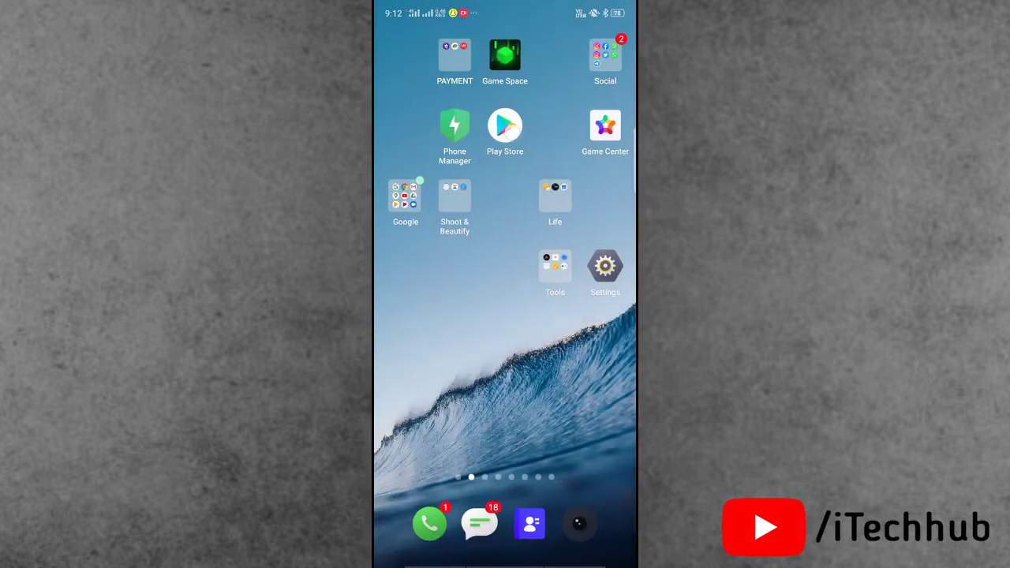
click(505, 127)
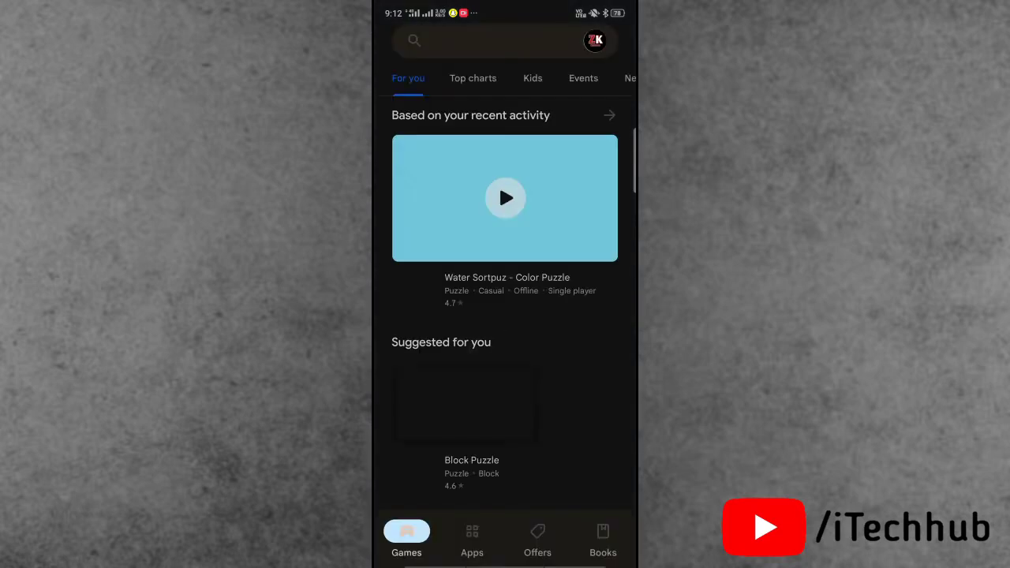